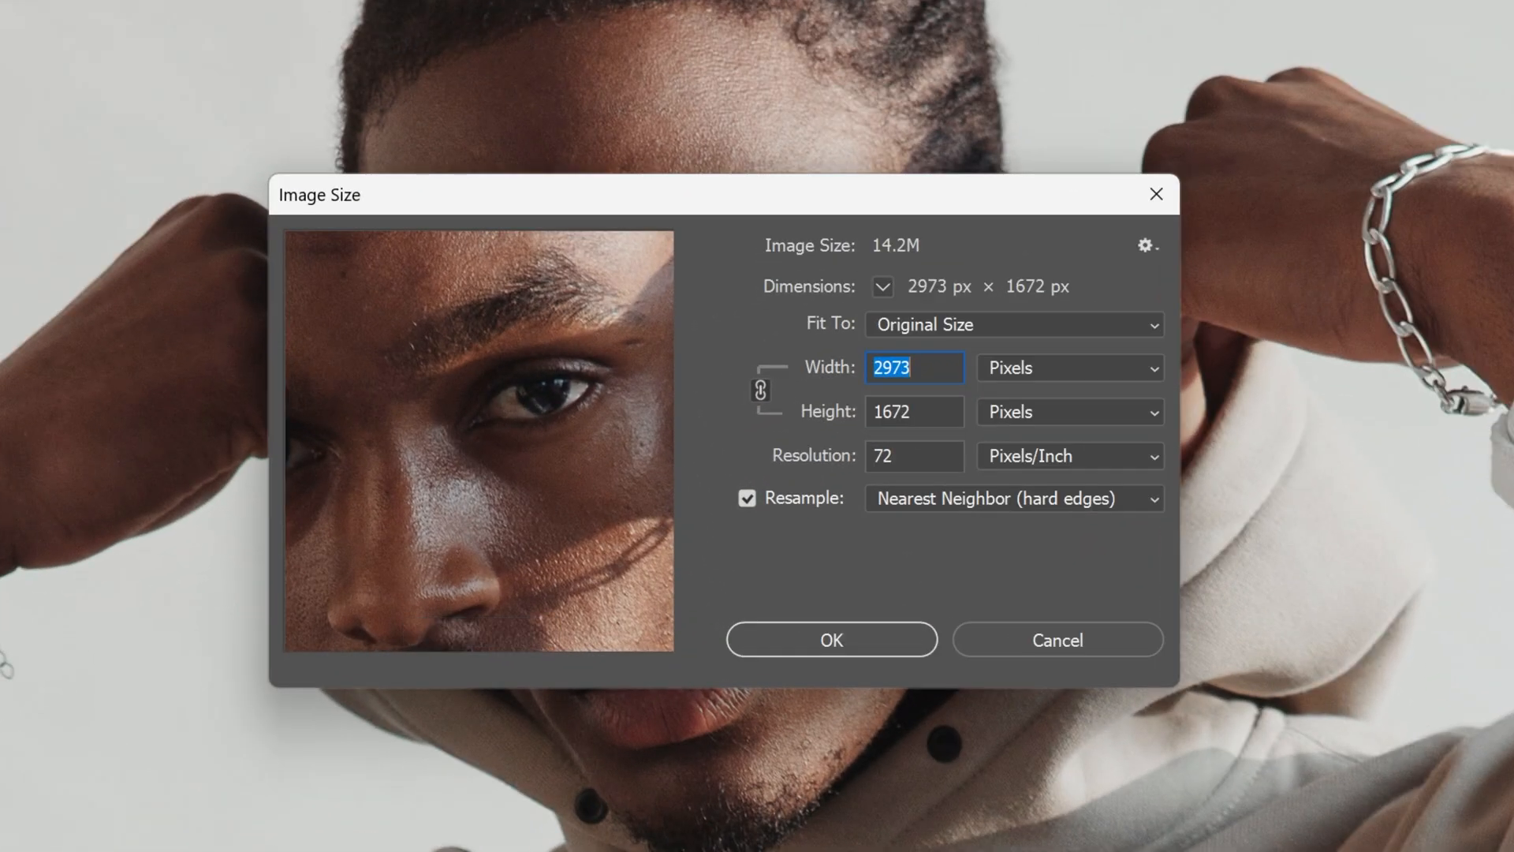
Resize the image to 2000 pixels wide with proportions linked.
type("2000")
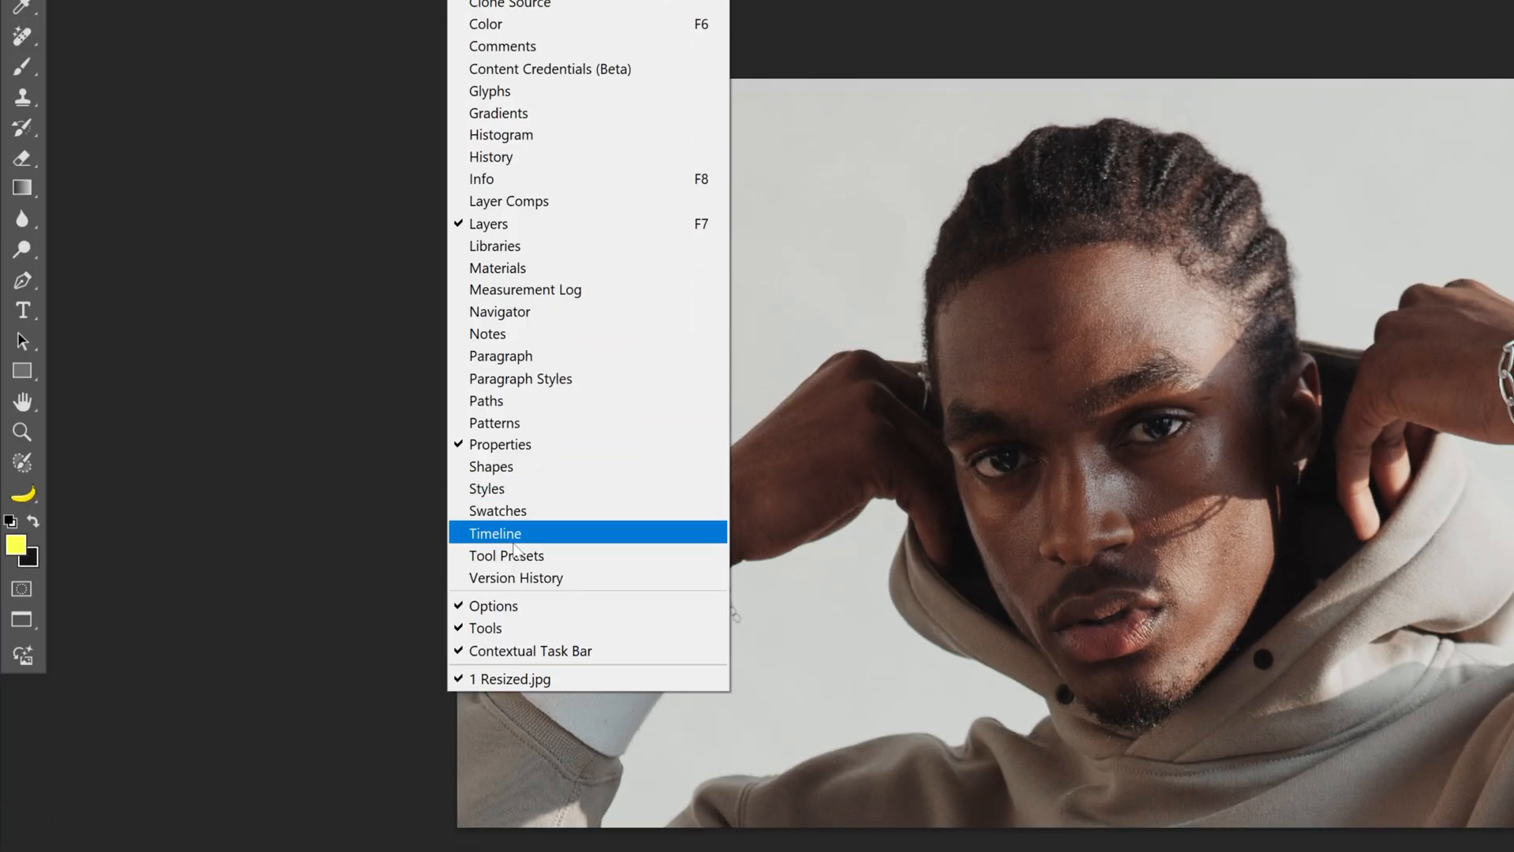
Show the Timeline panel and create a video timeline from the portrait.
left_click(494, 532)
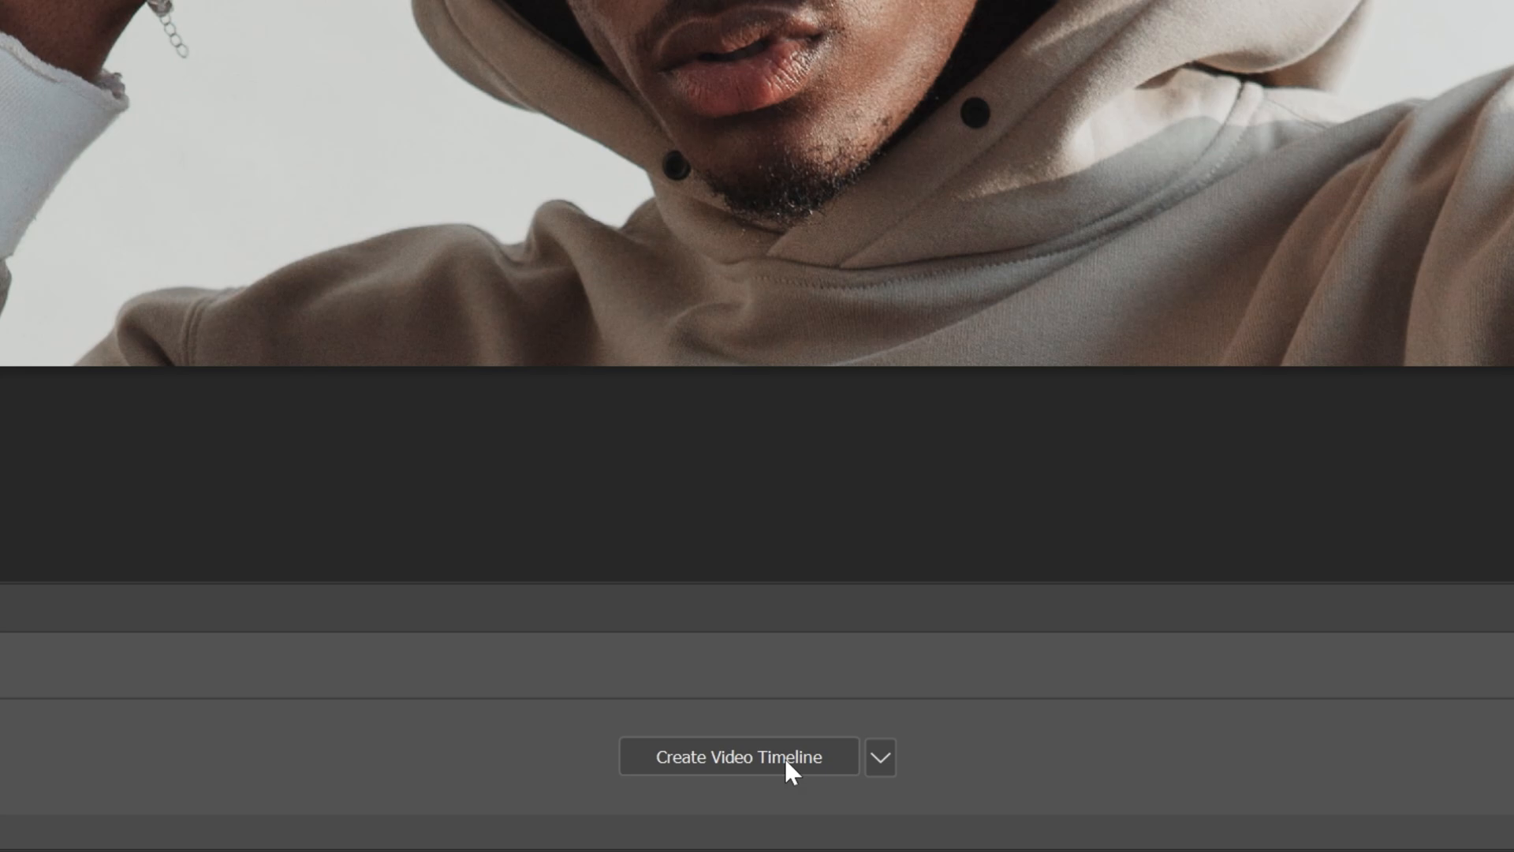
left_click(739, 757)
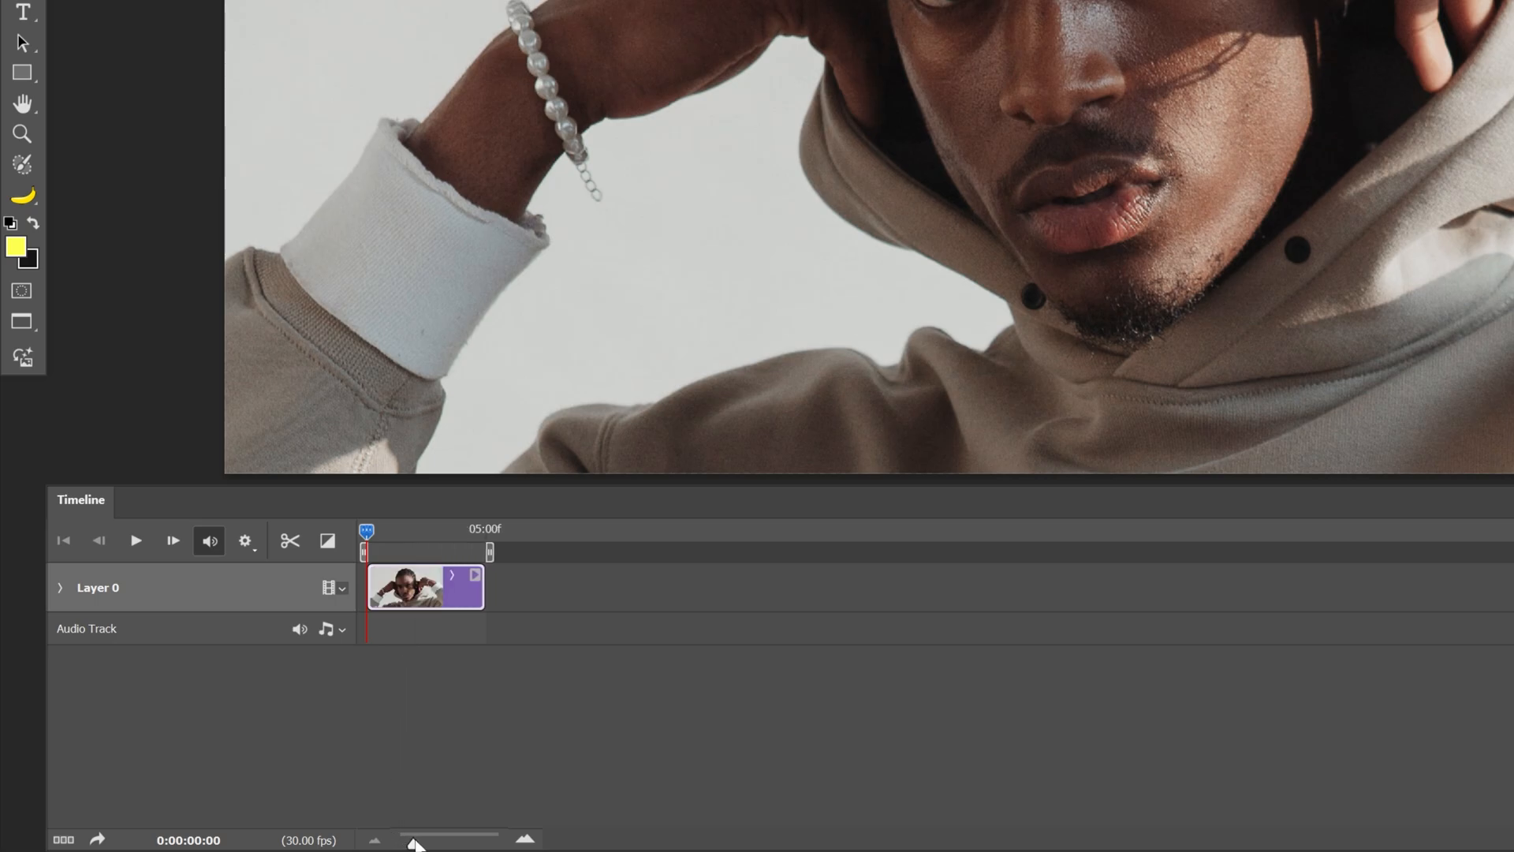
Zoom the timeline in and trim the Layer 0 clip to one second.
left_click_drag(414, 838, 439, 838)
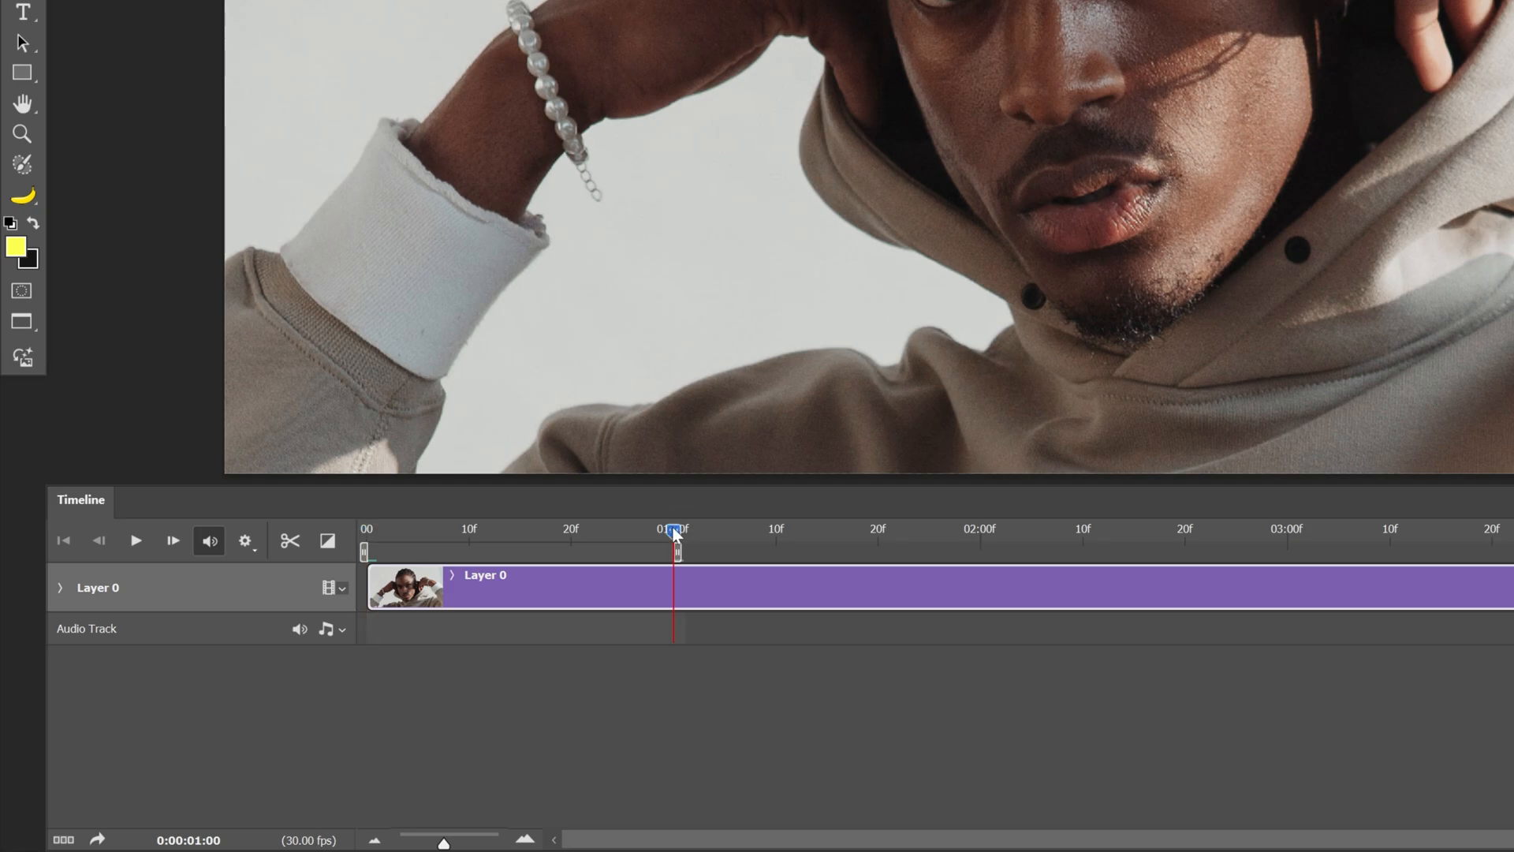
left_click(289, 541)
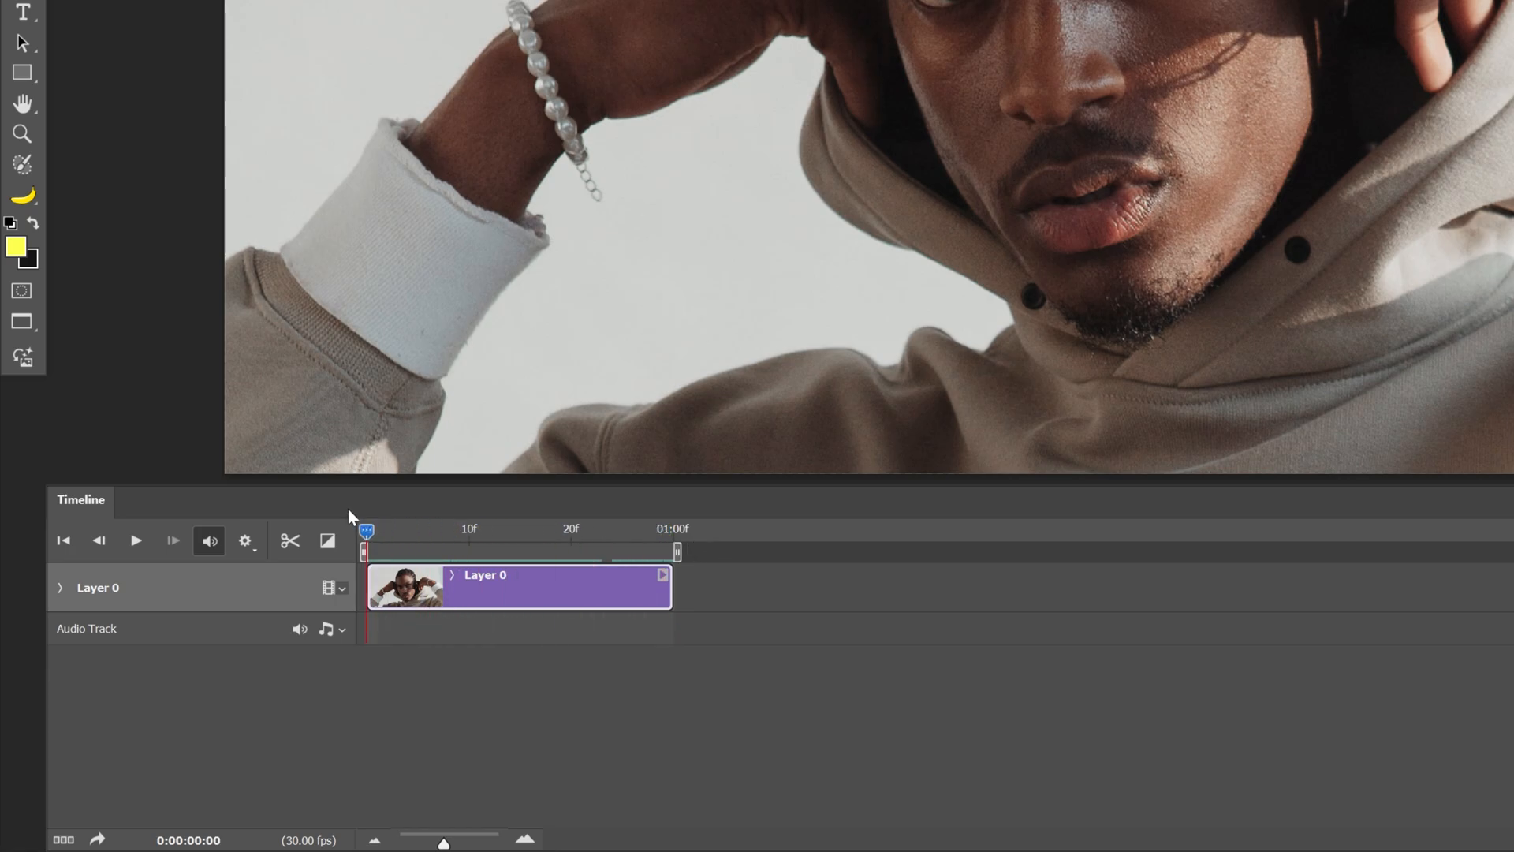
Add a new blank video layer, Layer 1, above the portrait.
left_click(184, 17)
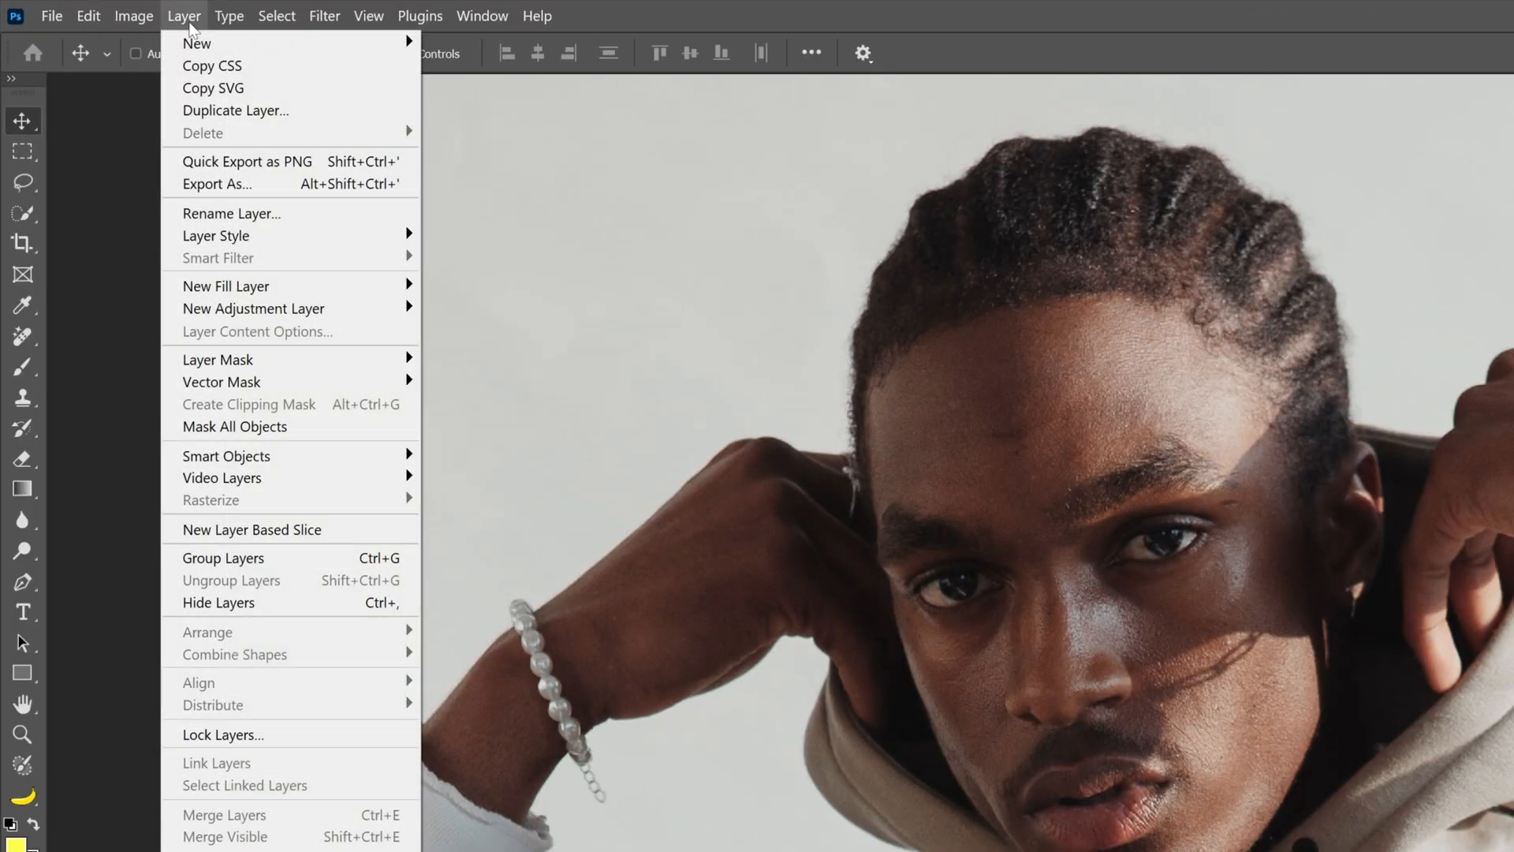
mouse_move(223, 477)
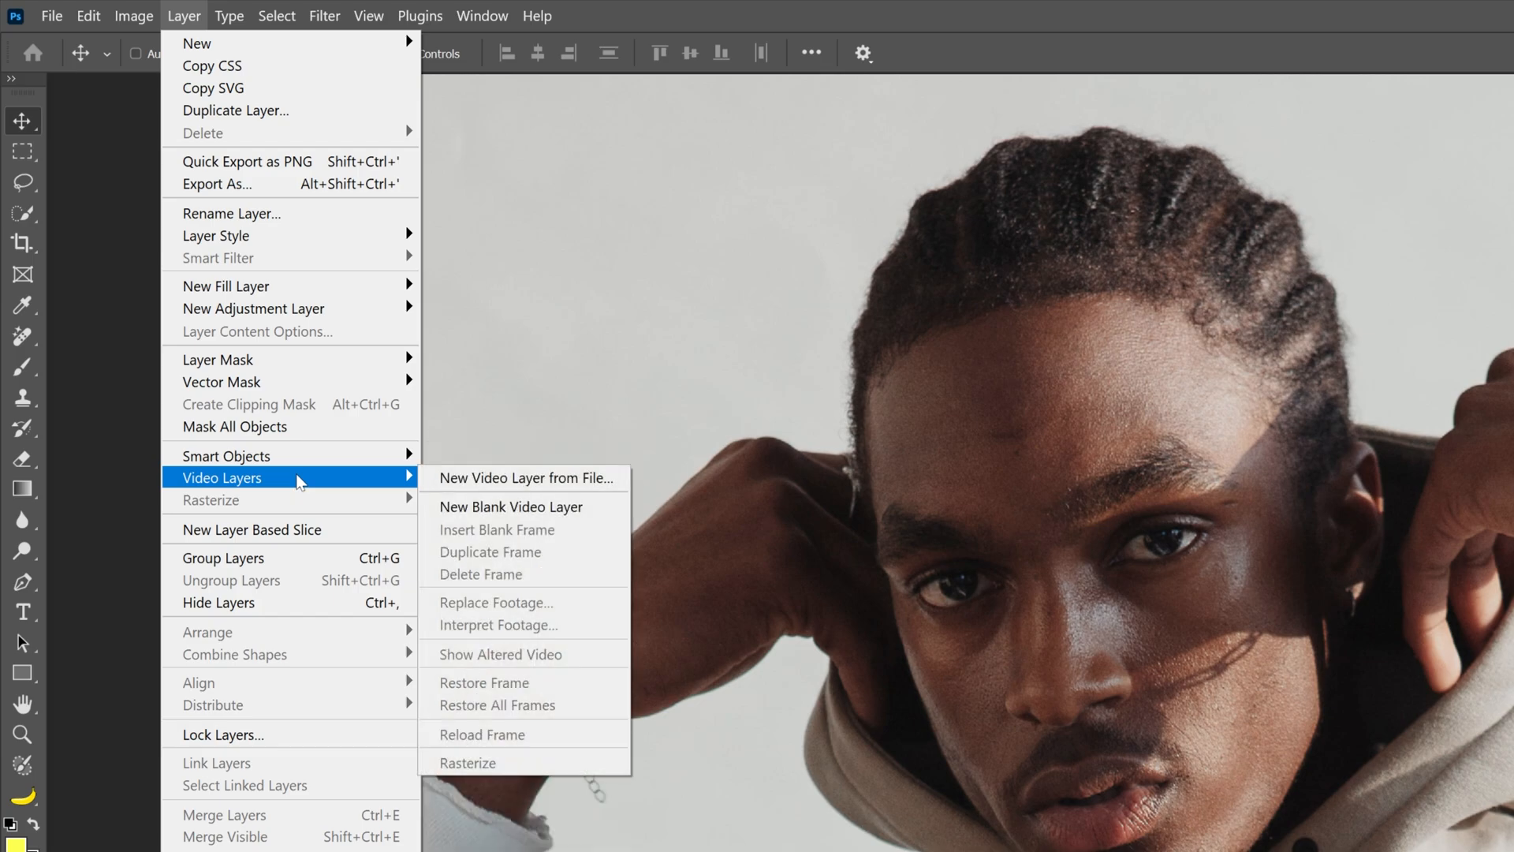
mouse_move(511, 507)
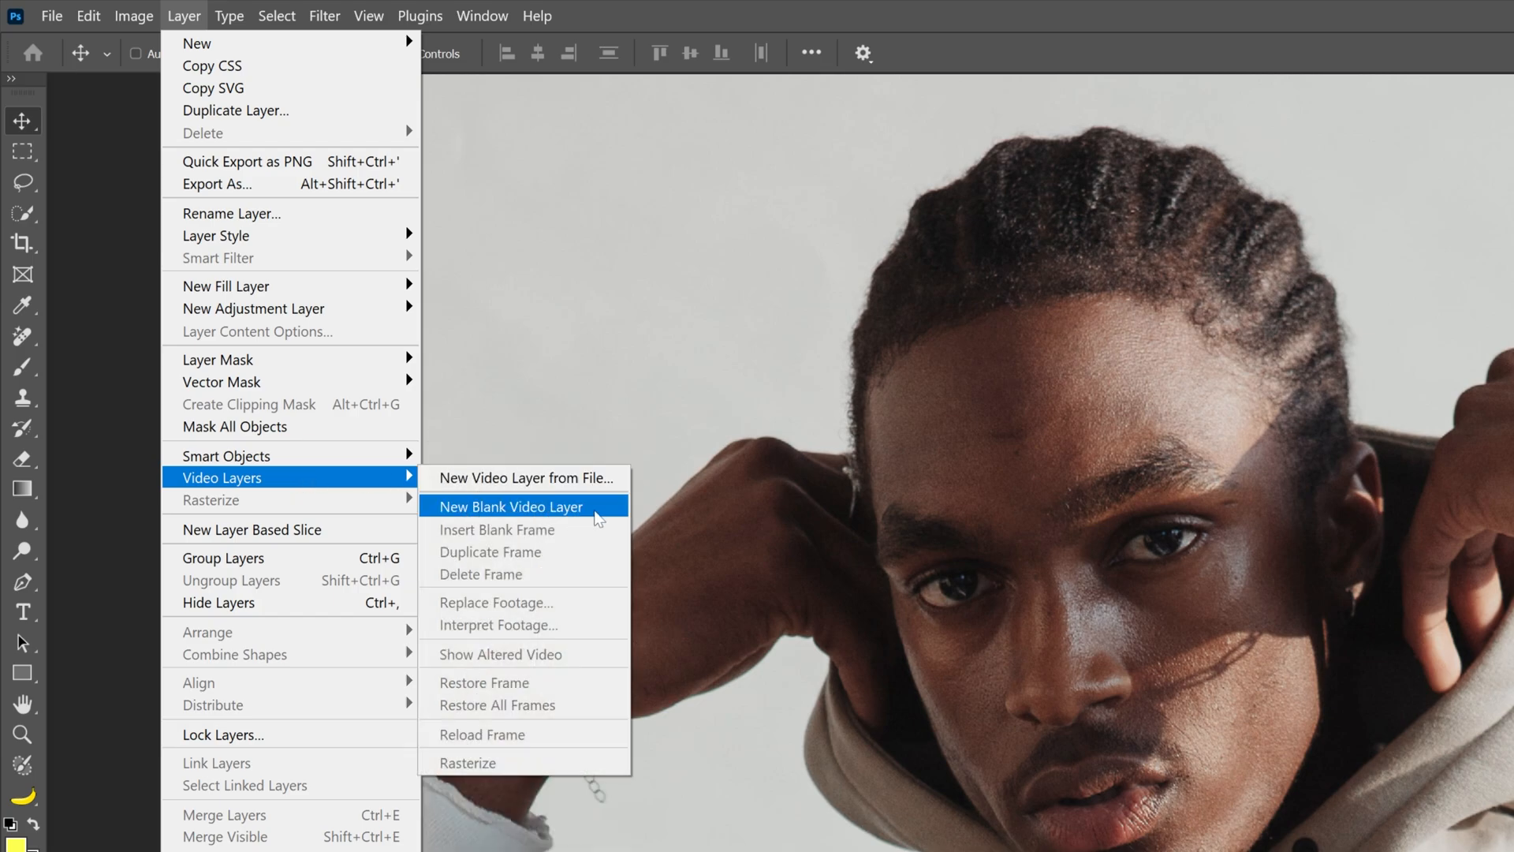
left_click(512, 506)
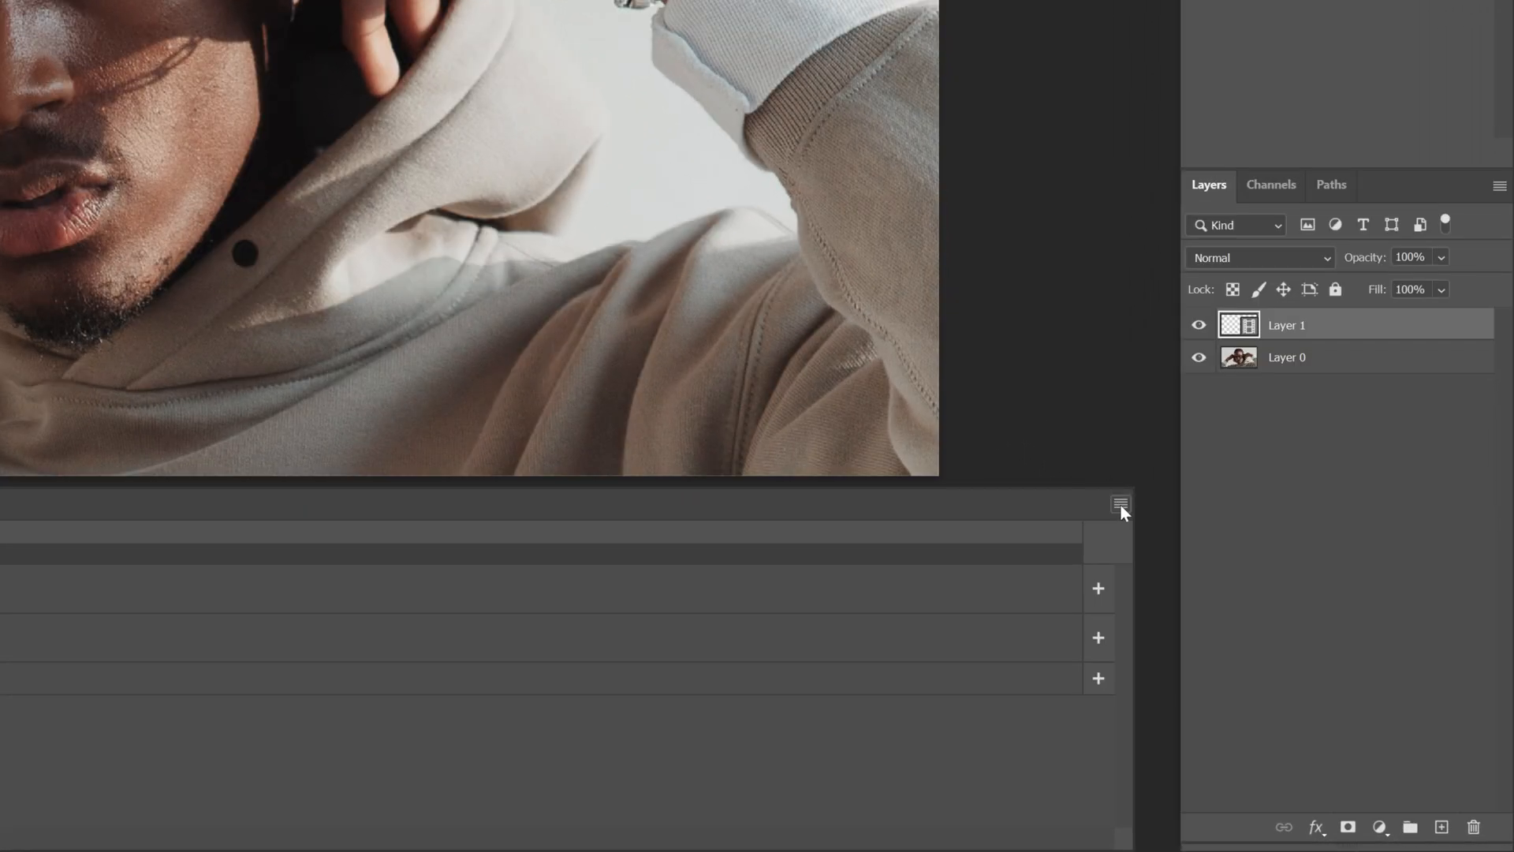
Enable onion skins from the Timeline panel menu.
left_click(1119, 503)
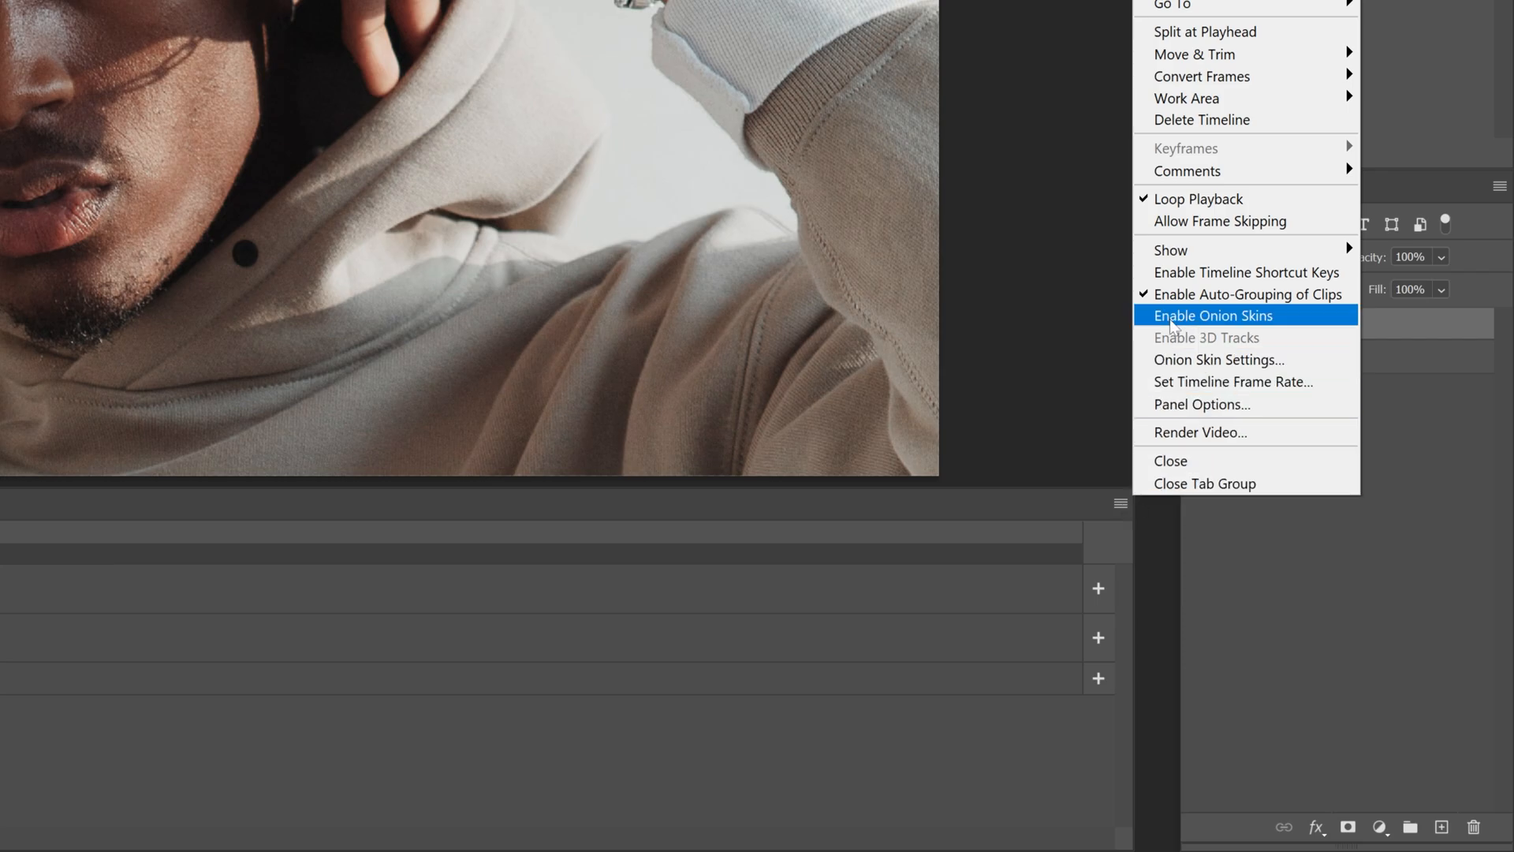
left_click(1213, 315)
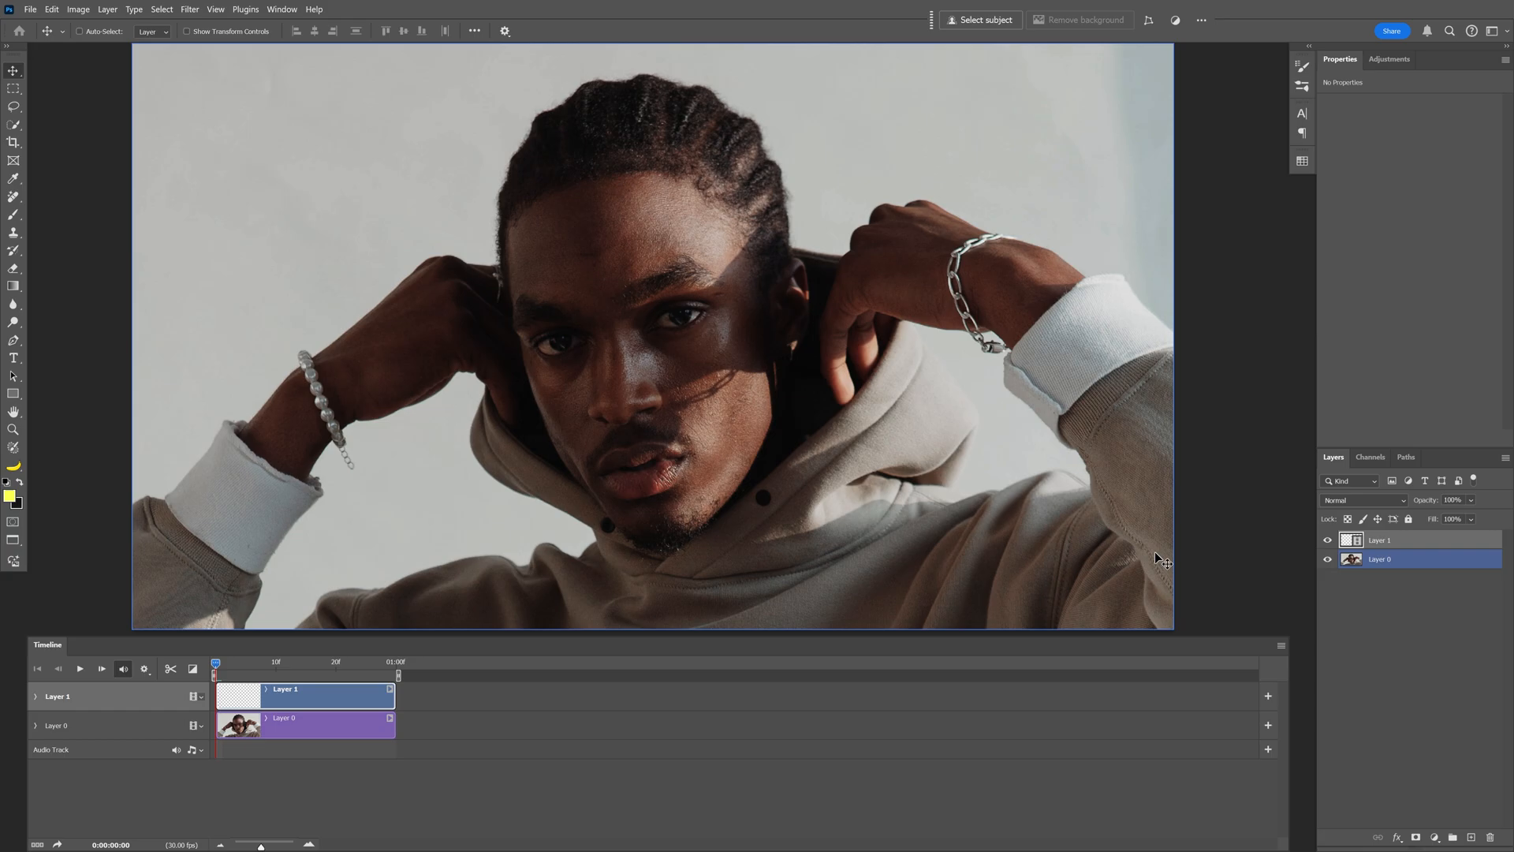
left_click(1281, 644)
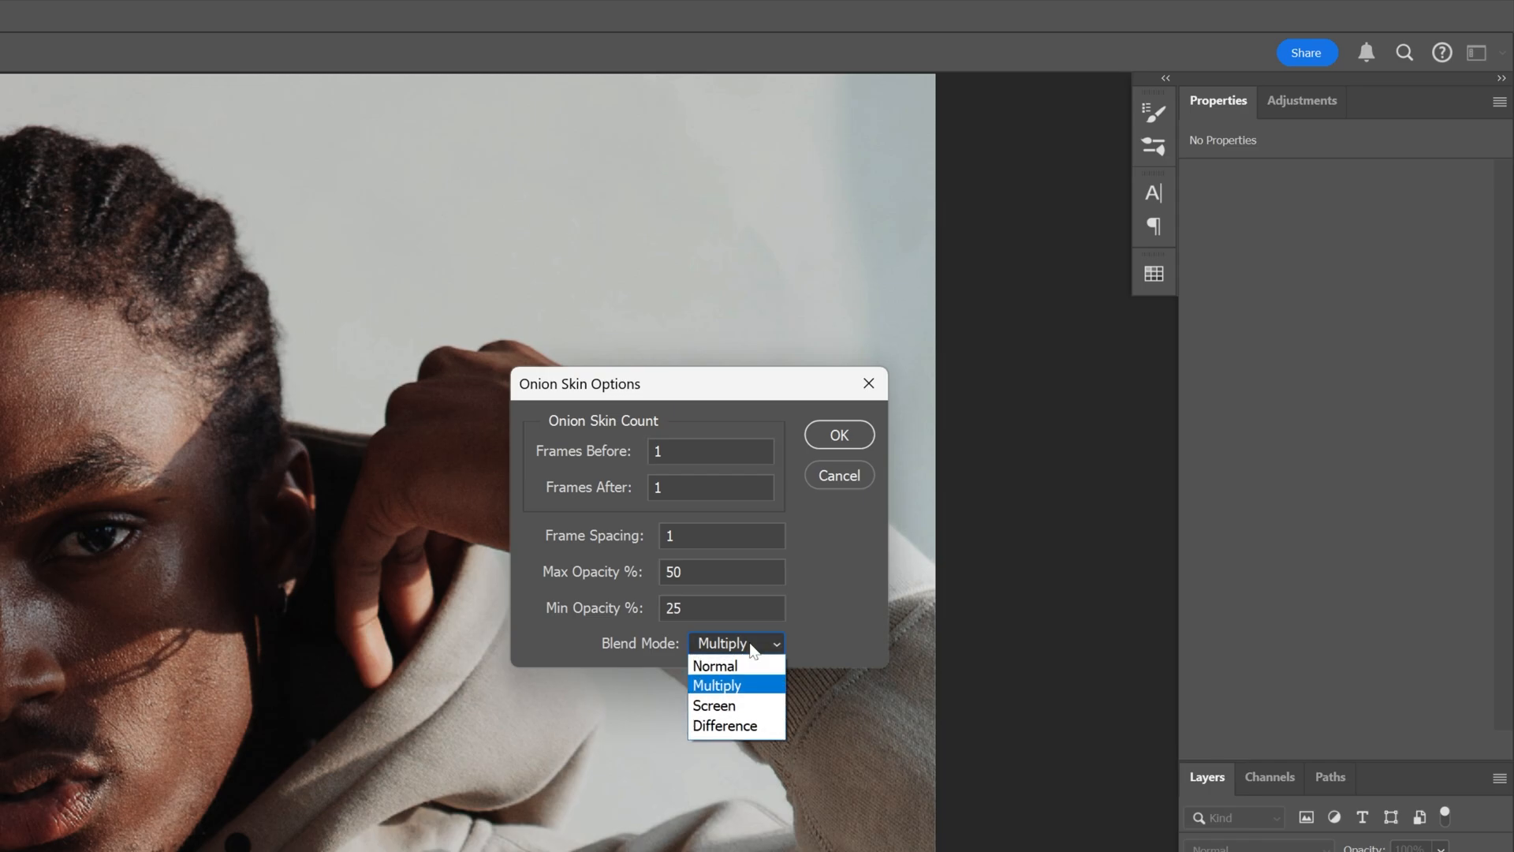
Set onion skins to Normal blend, 30% max and 5% min opacity, and confirm.
left_click(714, 665)
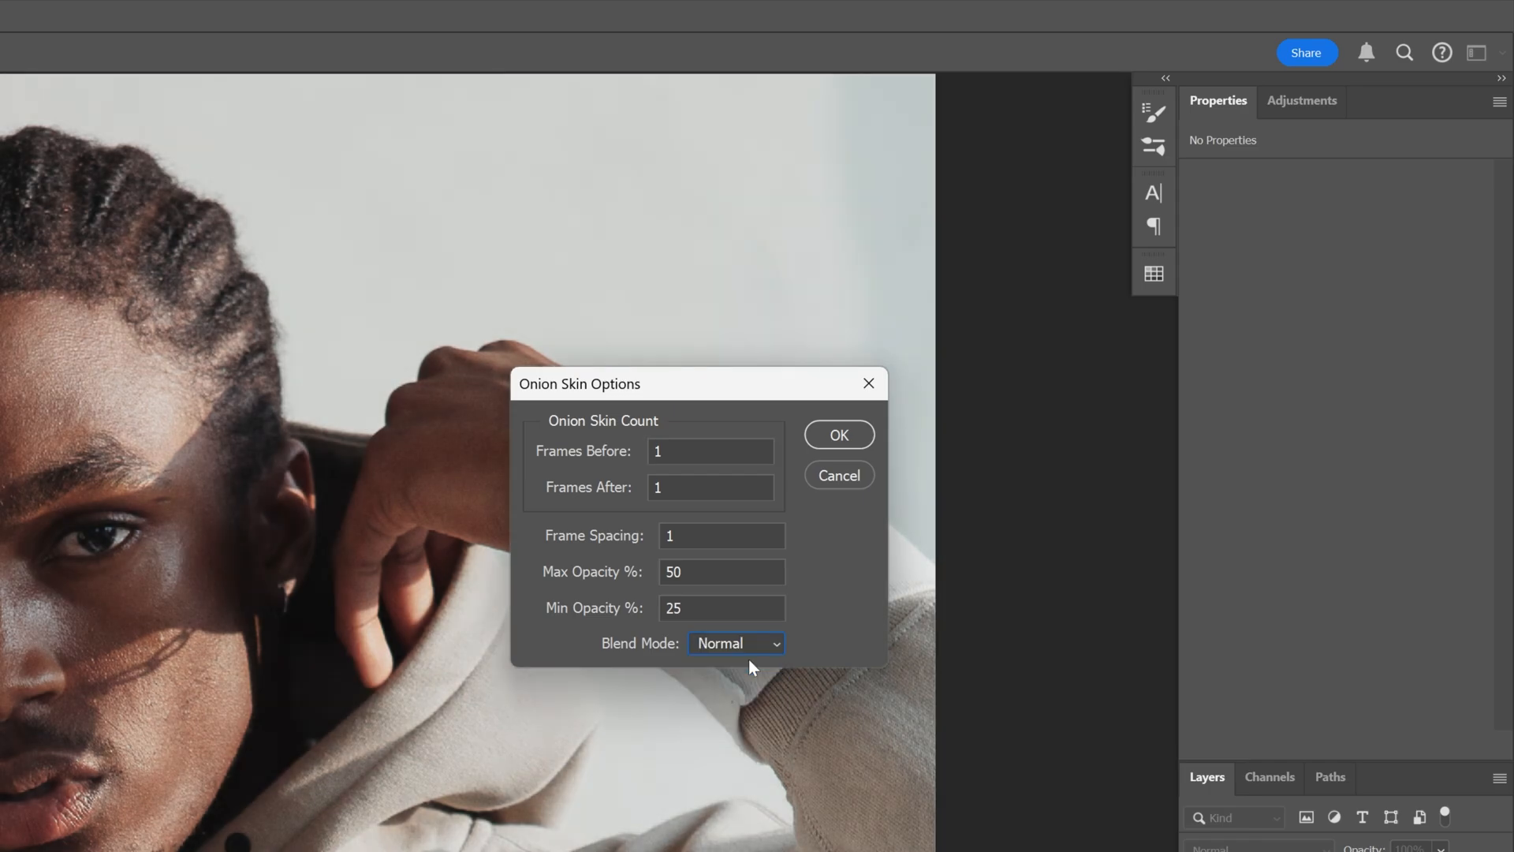
mouse_move(594, 584)
type("30")
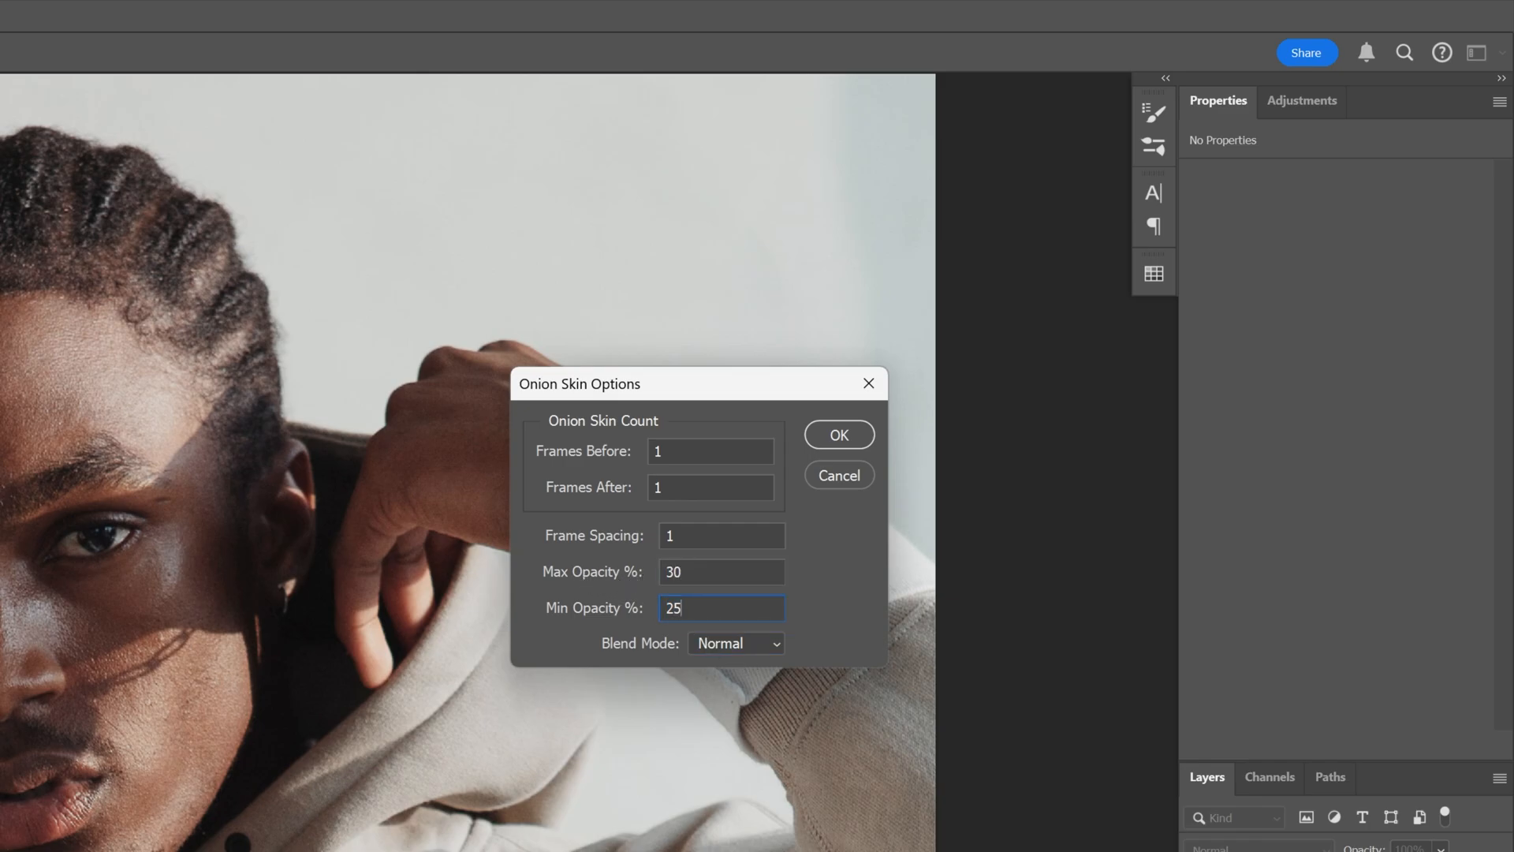
type("5")
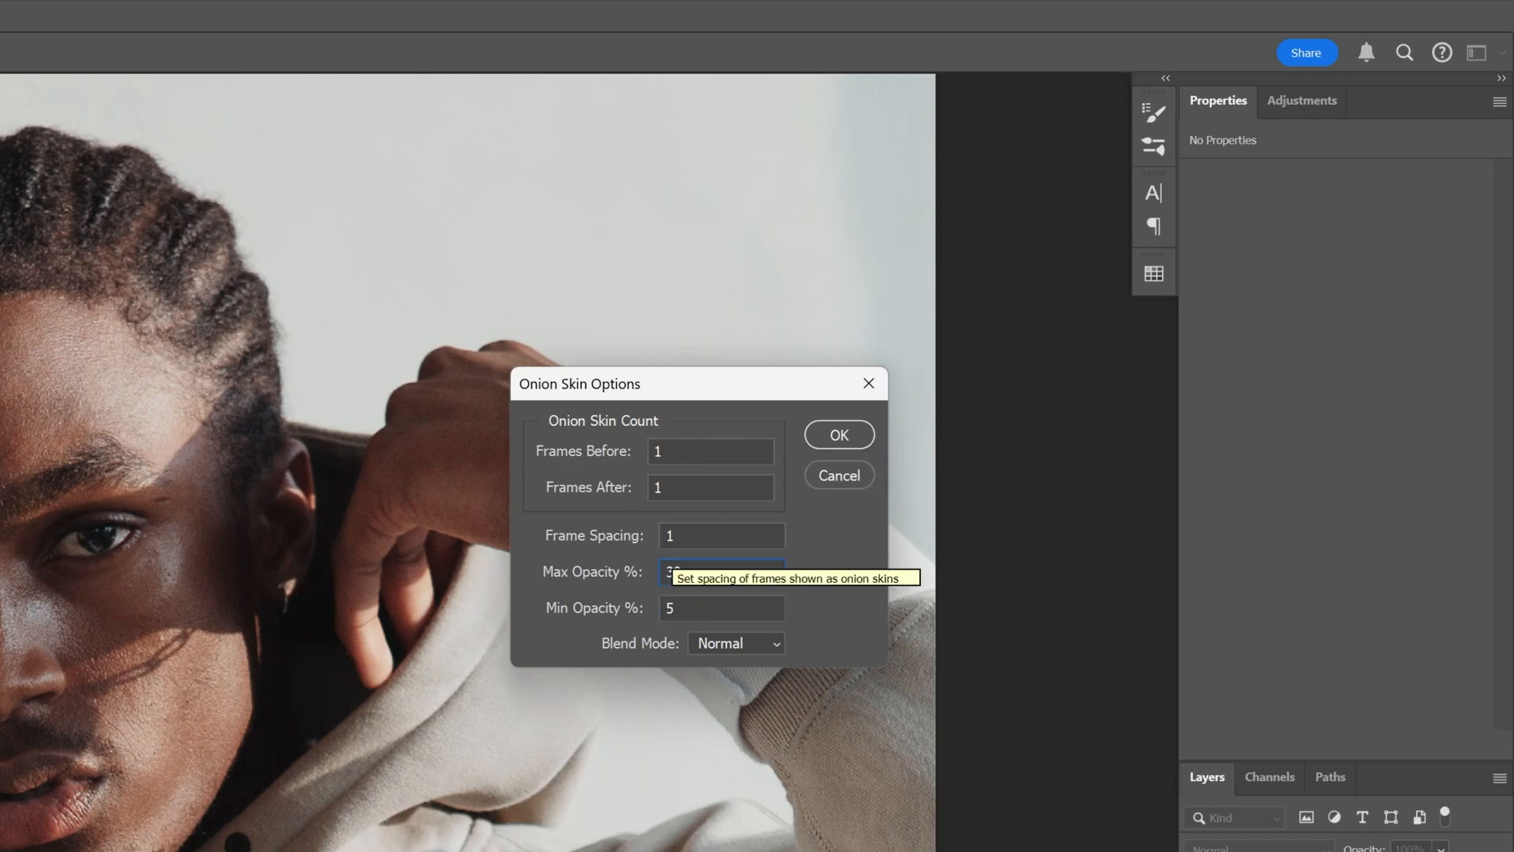
left_click(836, 434)
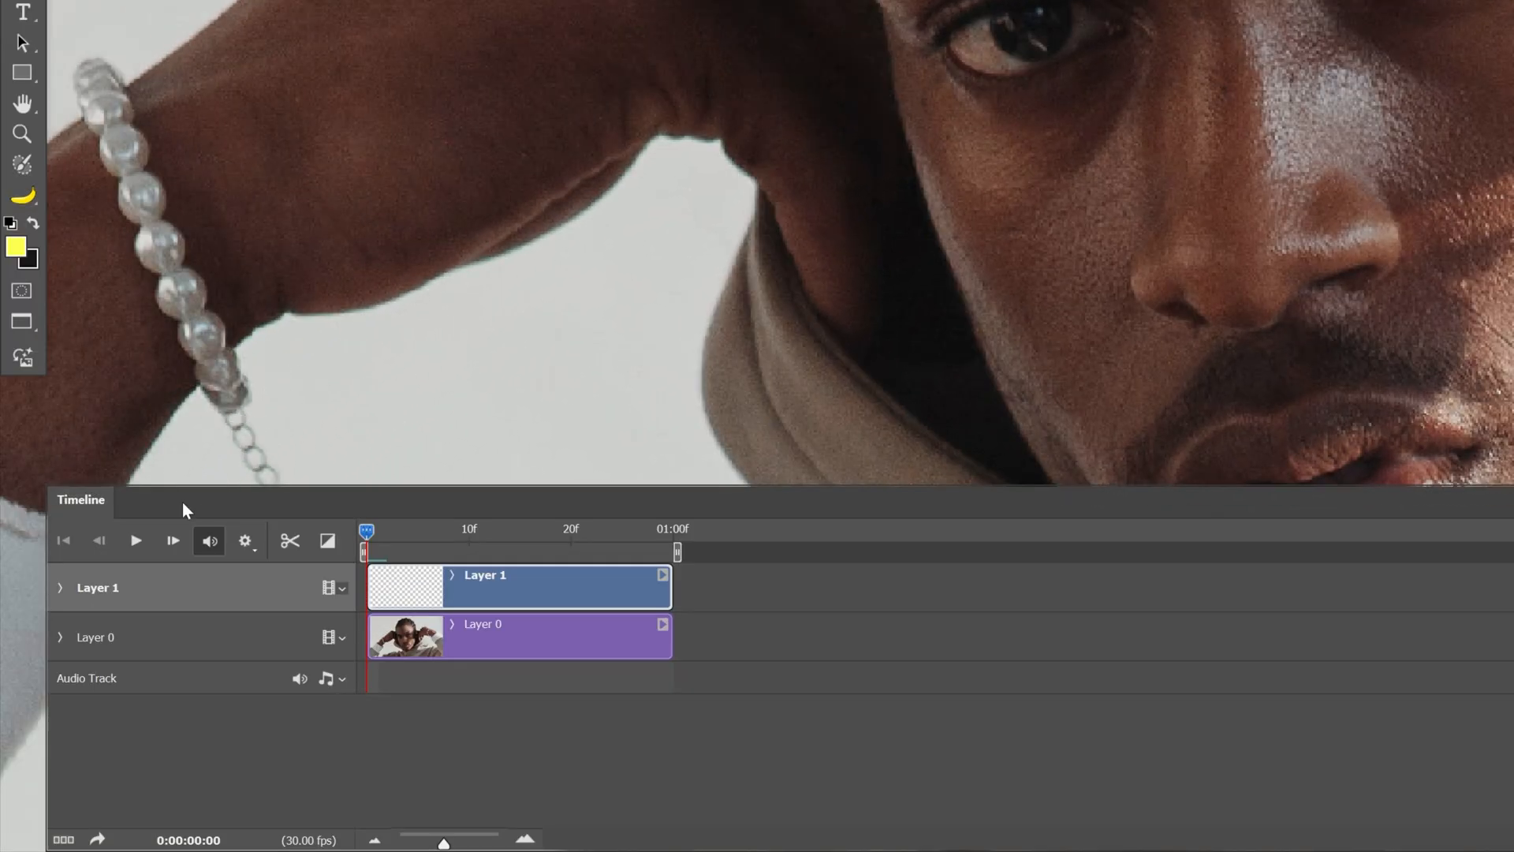
mouse_move(171, 541)
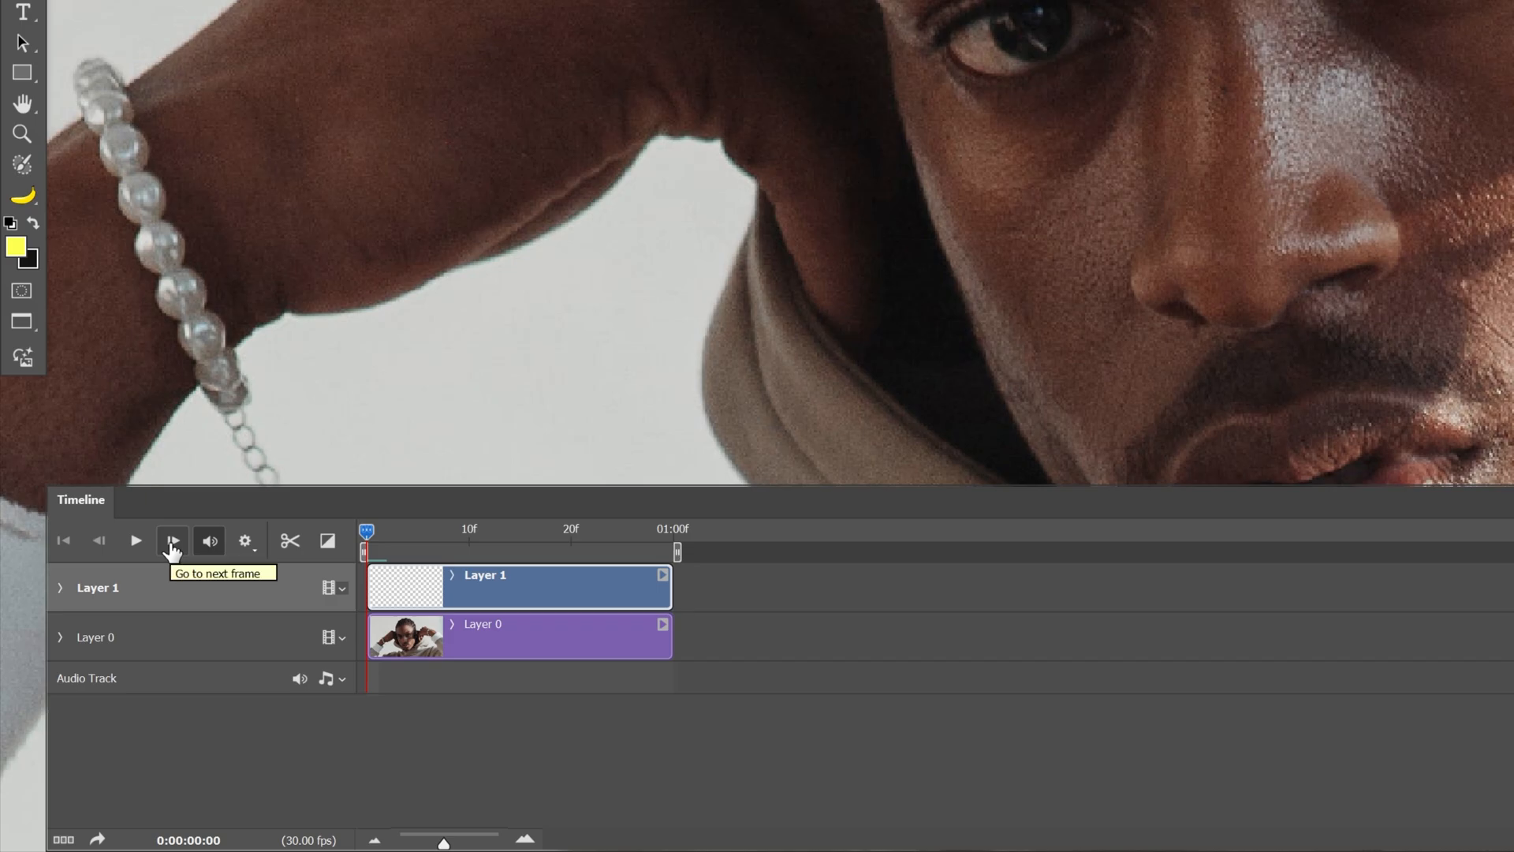
Step to the next frame and paint a yellow brush stroke over the left eyebrow on Layer 1.
left_click(172, 540)
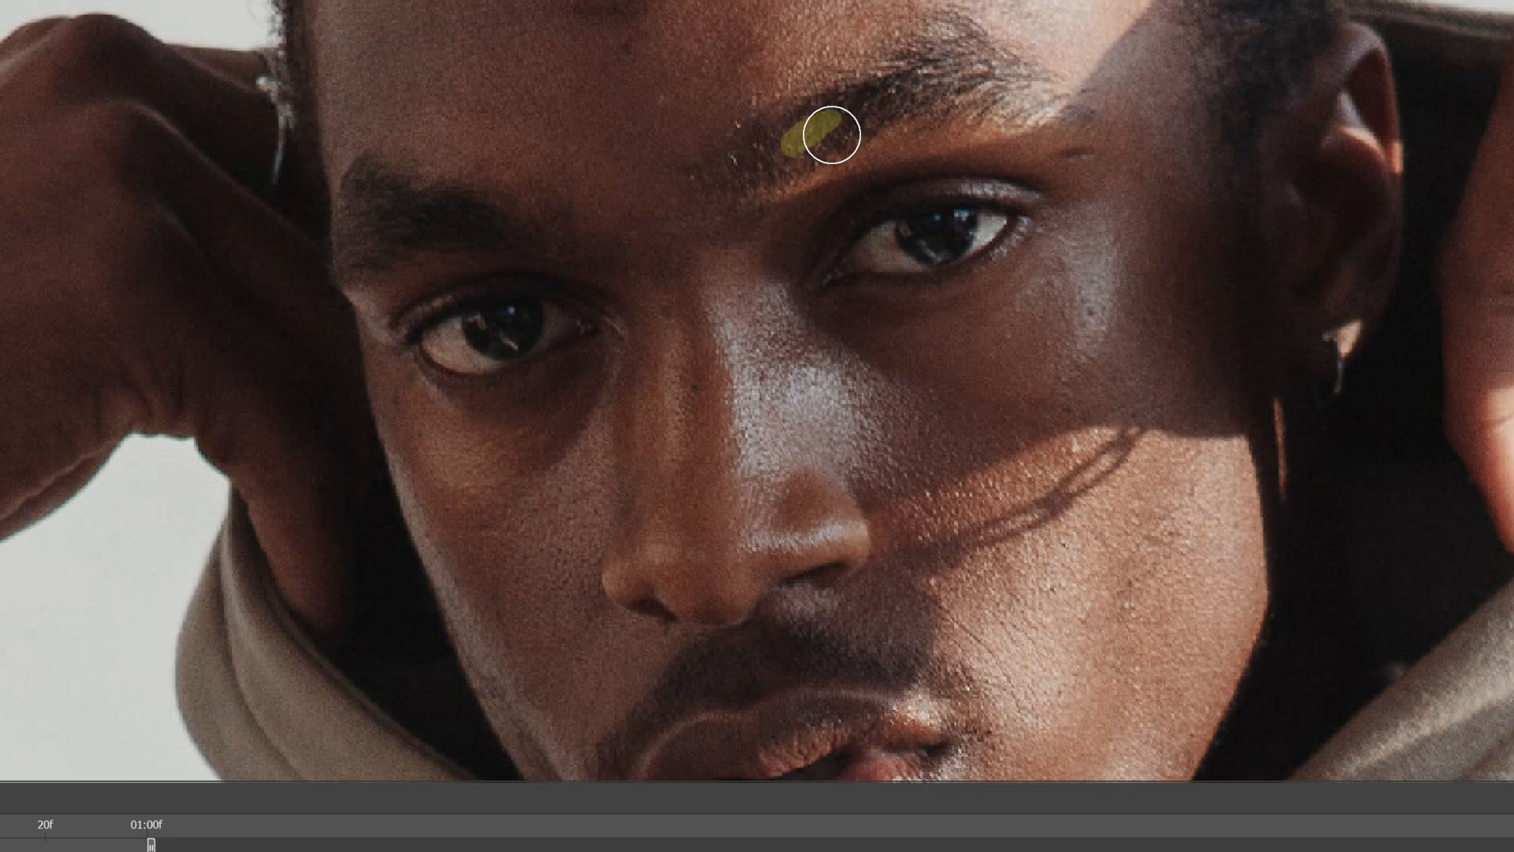
left_click_drag(826, 138, 800, 171)
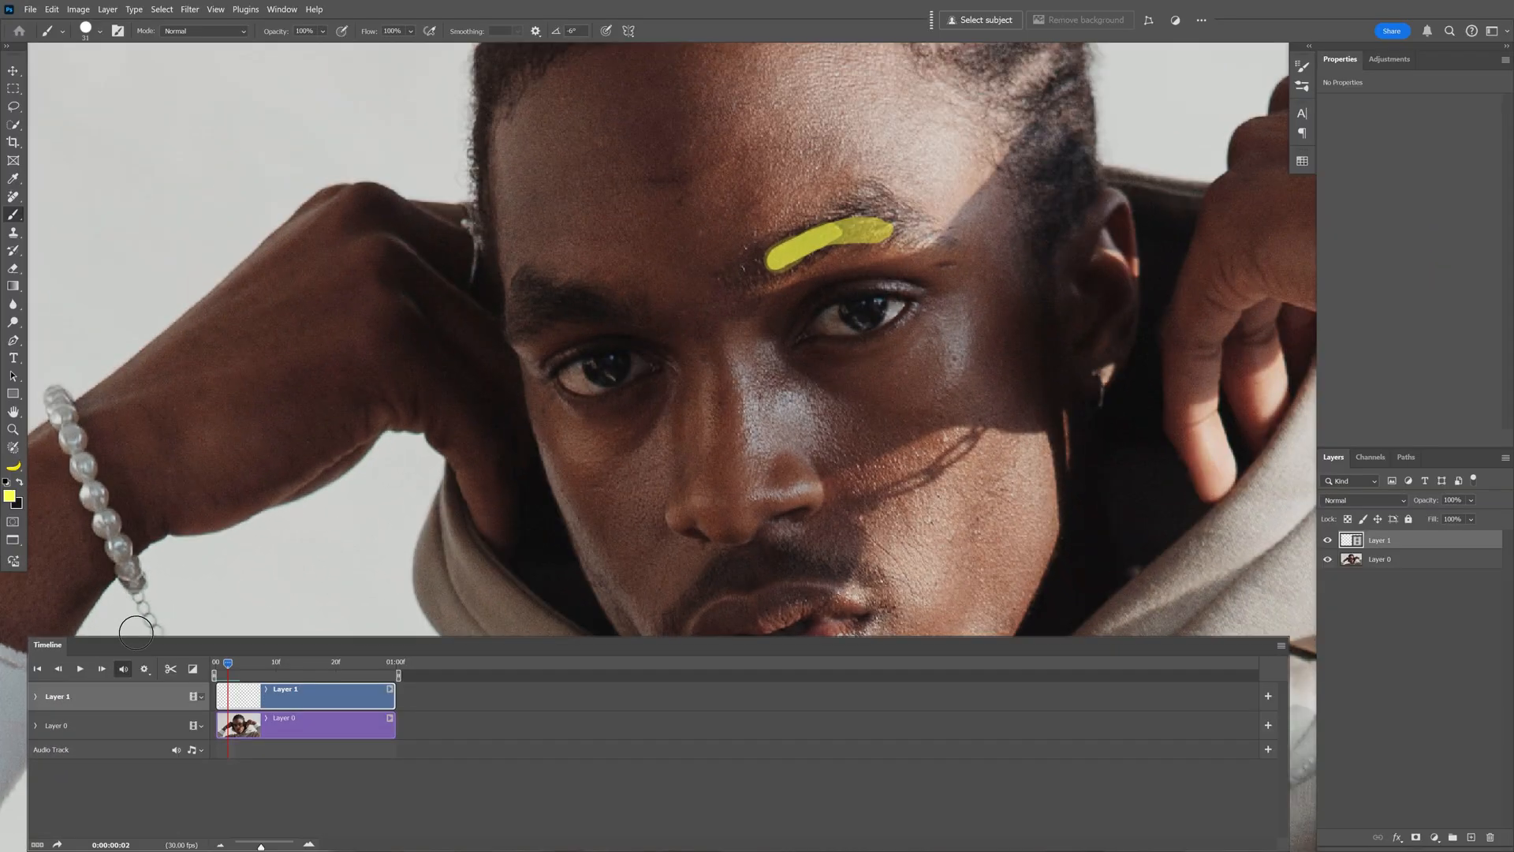
Enable timeline shortcut keys from the Timeline panel menu.
left_click(1281, 645)
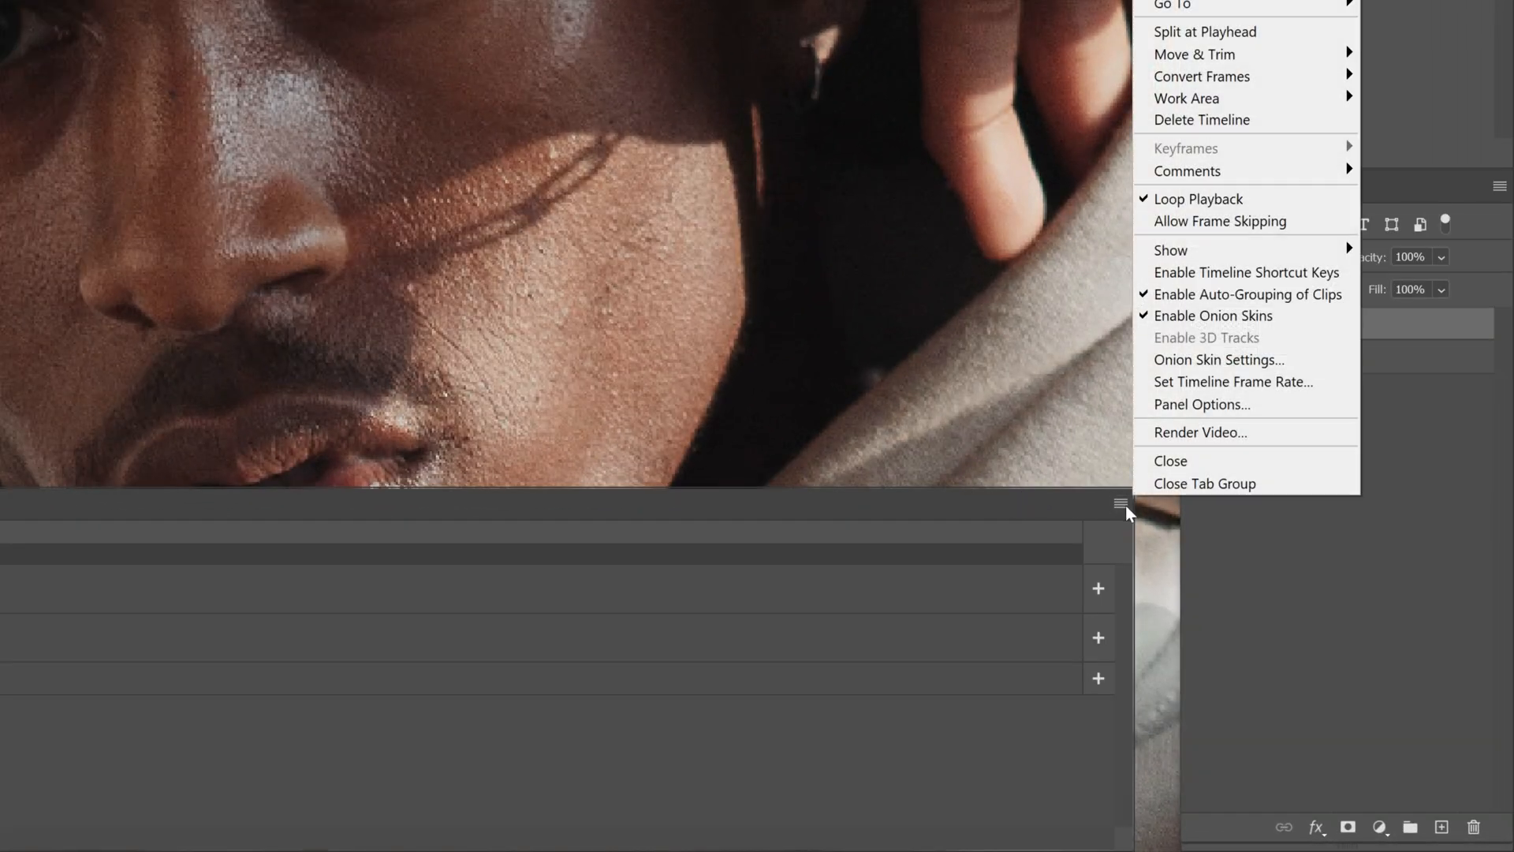
mouse_move(1246, 271)
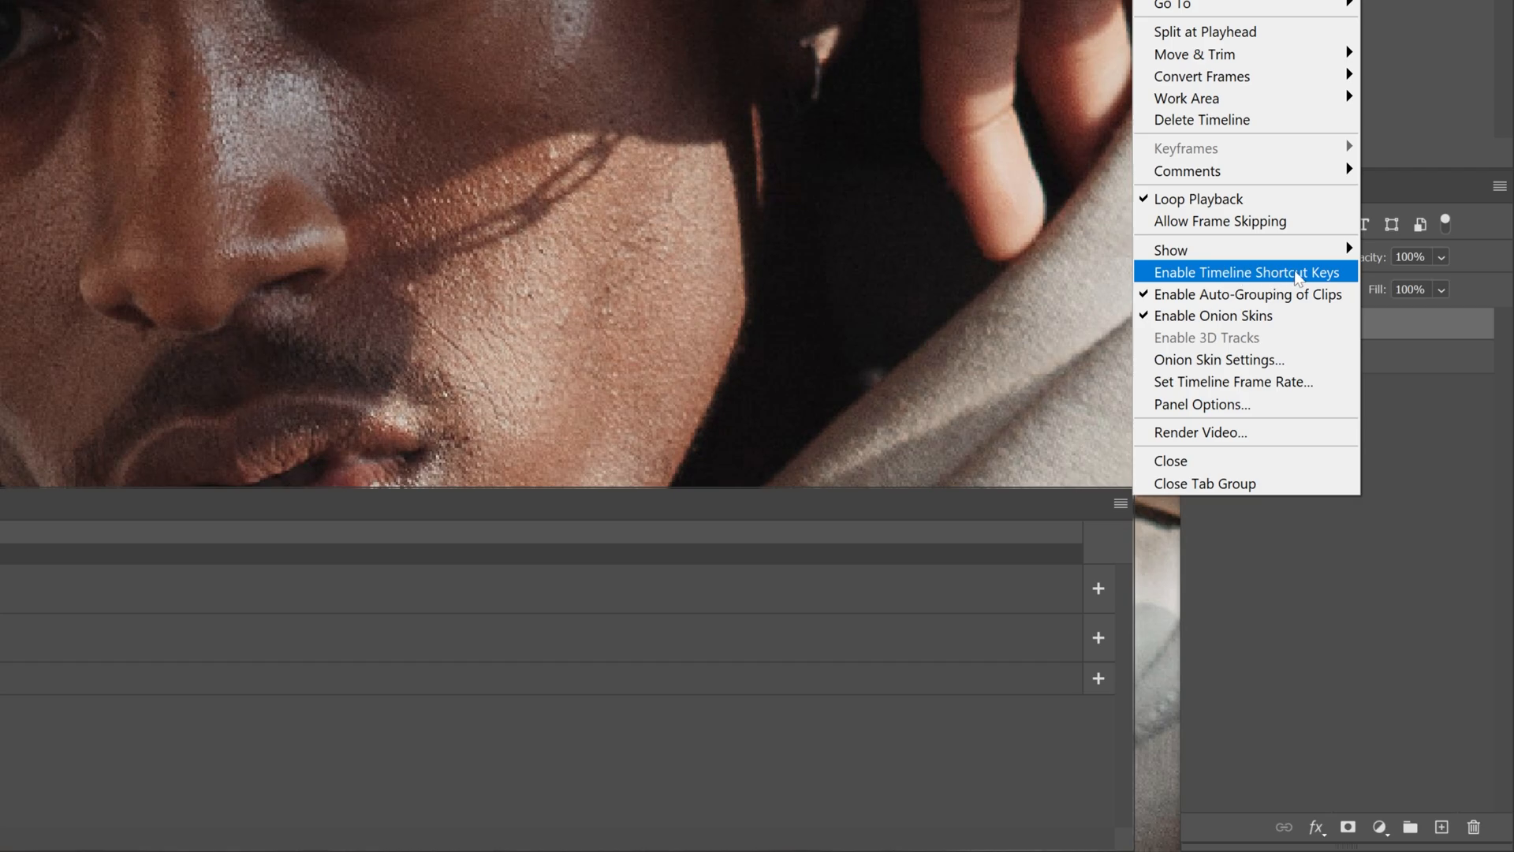
mouse_move(1347, 281)
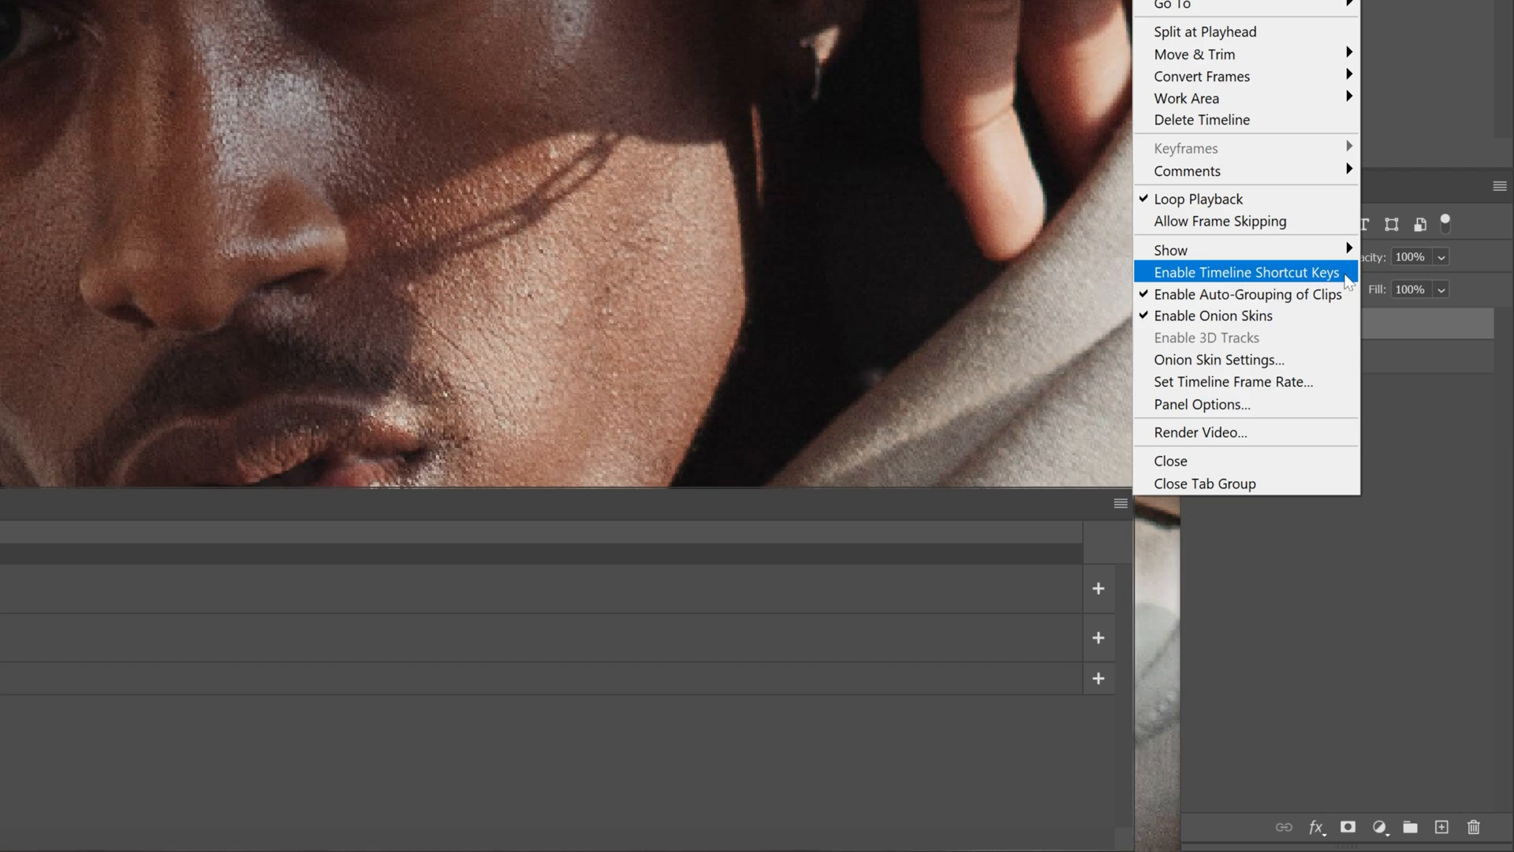
left_click(1247, 271)
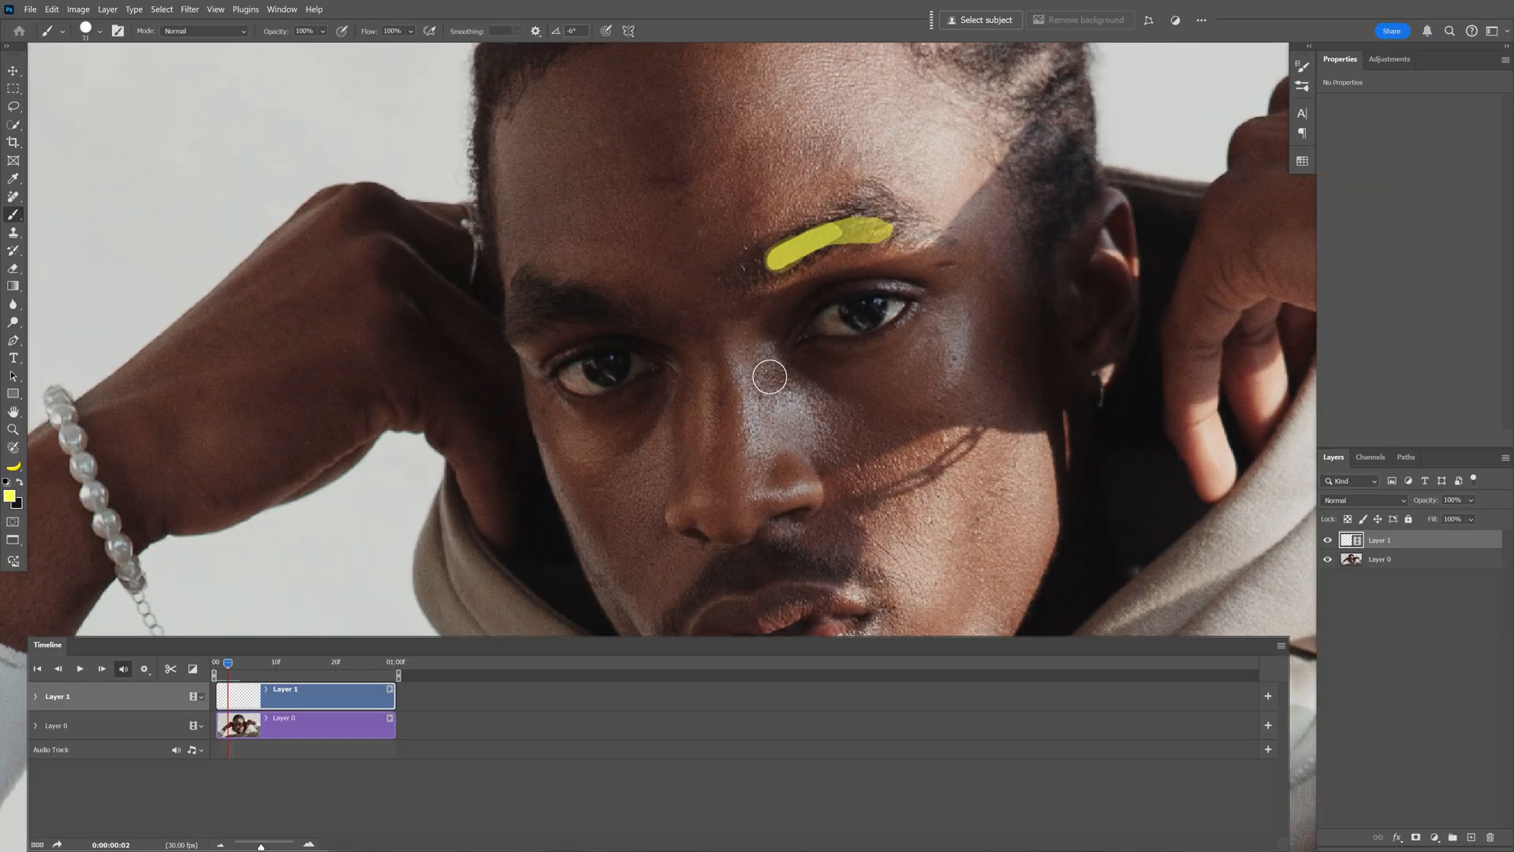